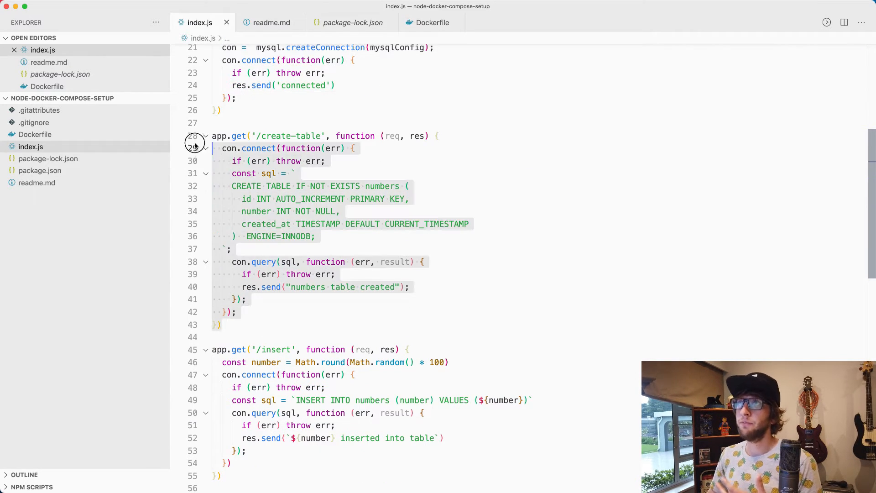
Deselect and scroll down past the create-table handler code
click(410, 185)
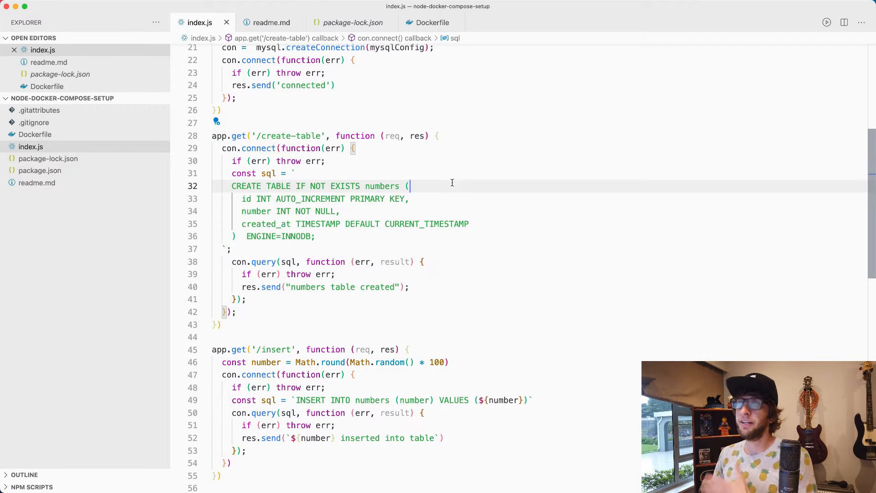
scroll(down, 3)
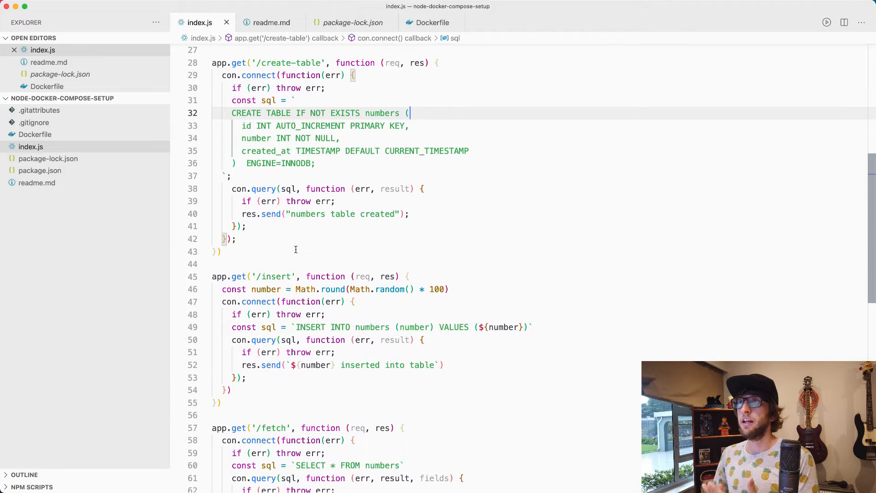
scroll(down, 3)
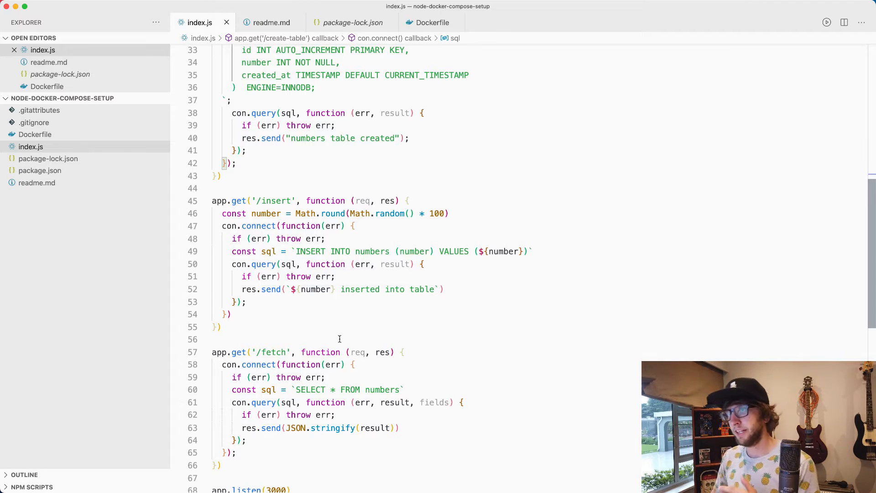
scroll(down, 3)
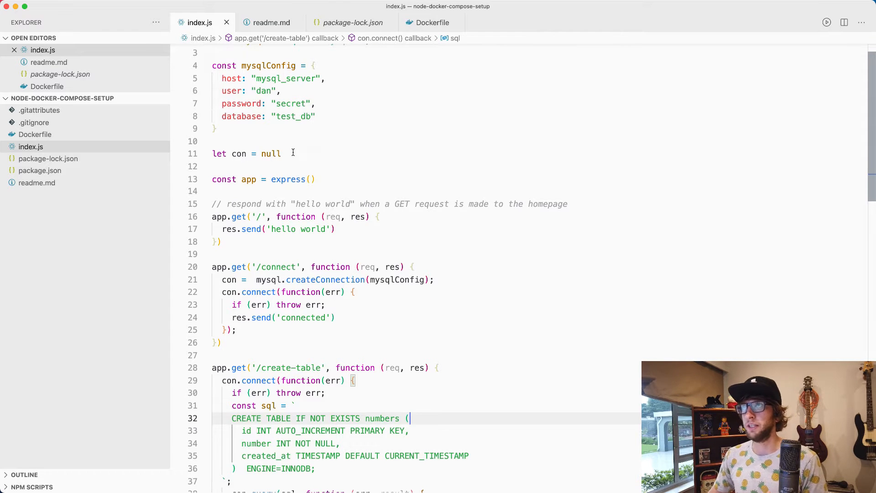
Review the readme commands and Dockerfile, selecting the network name node-api-network
click(271, 22)
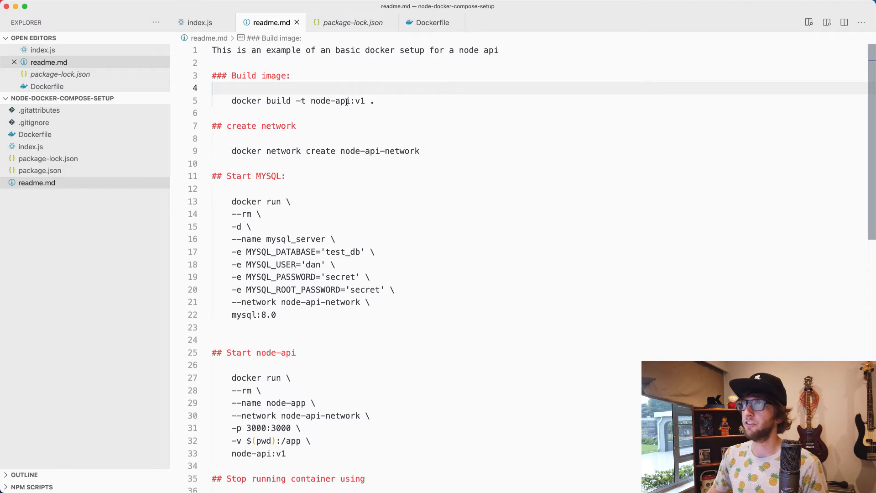
click(432, 22)
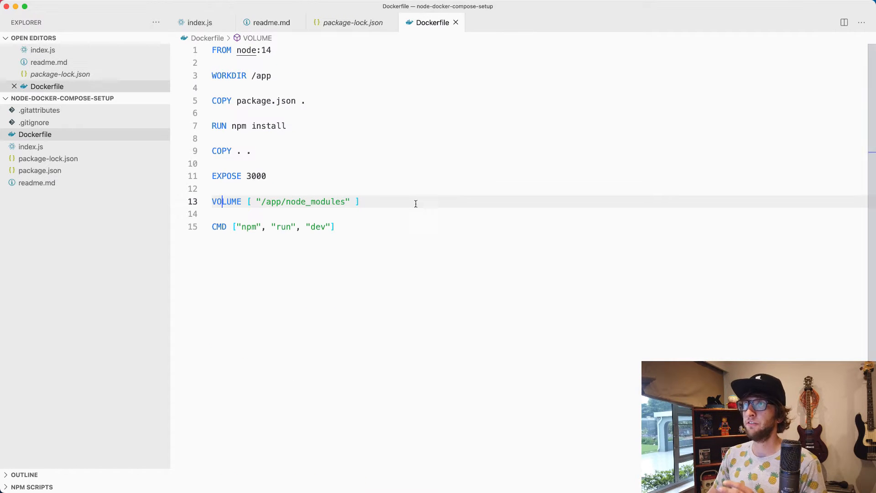
click(271, 22)
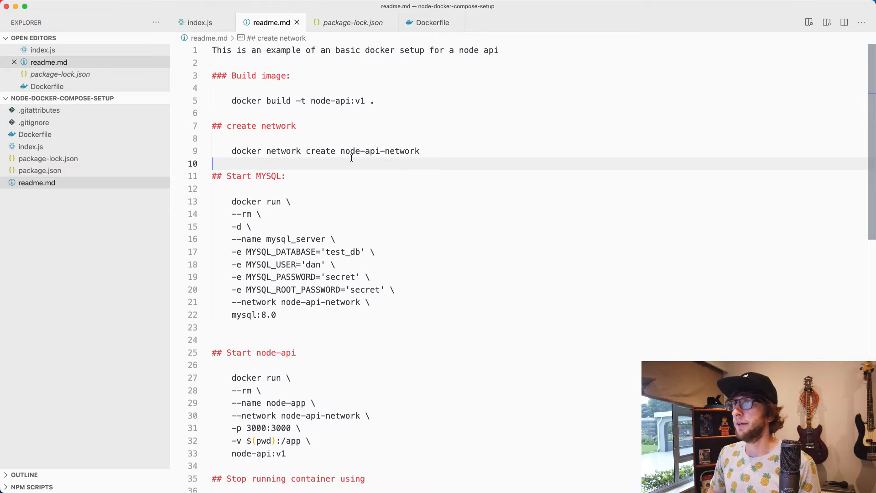
double_click(379, 151)
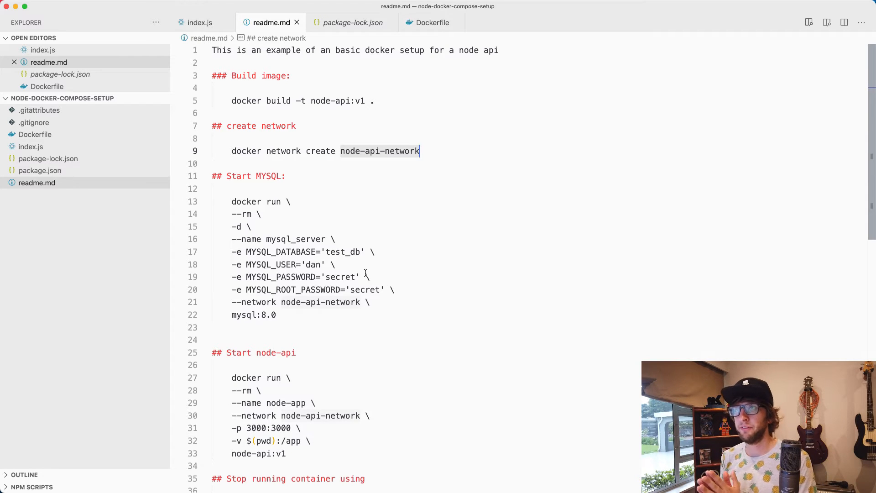
scroll(down, 3)
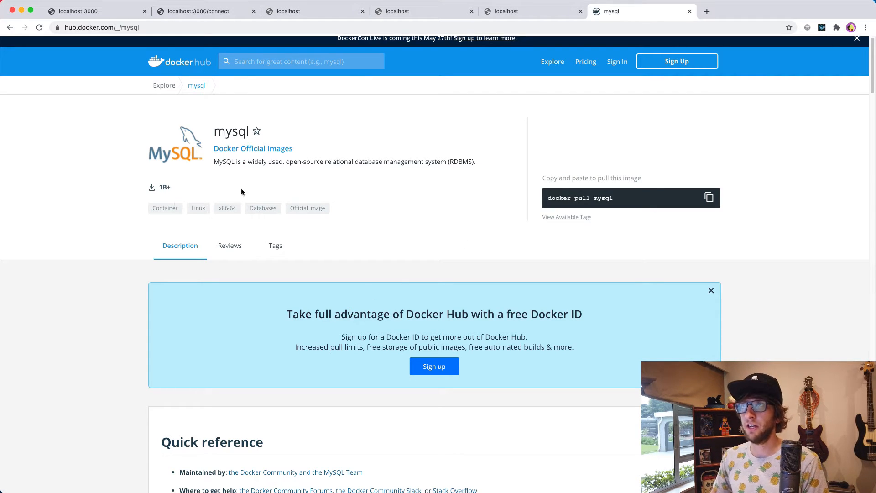
scroll(down, 3)
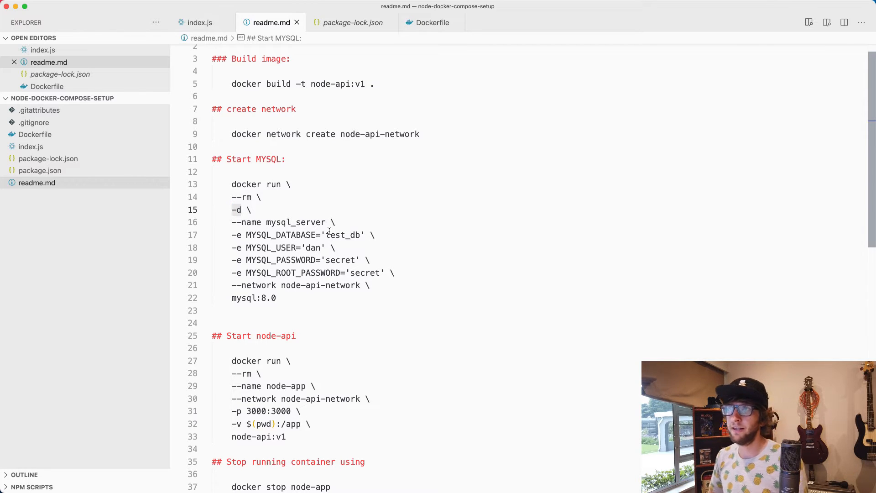
click(276, 222)
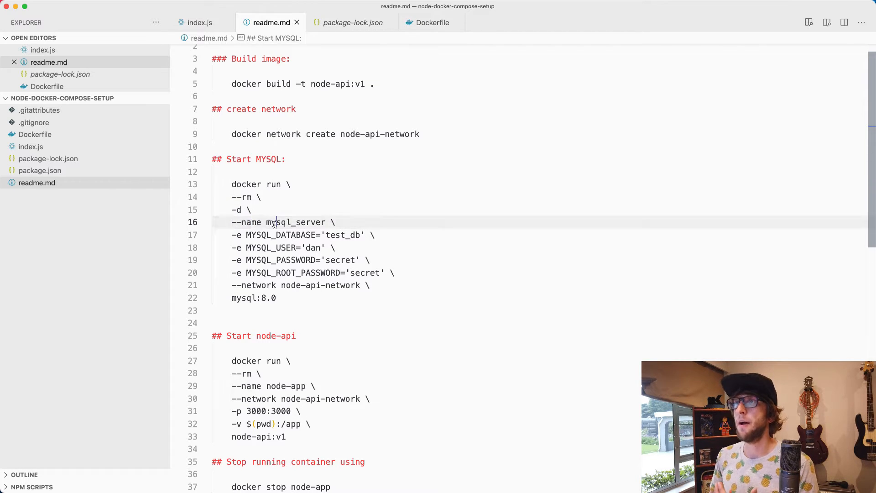
double_click(295, 222)
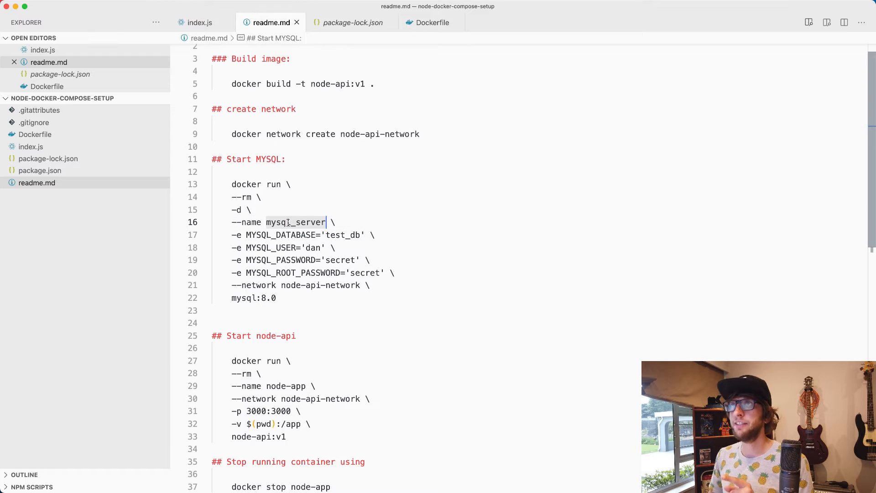
click(200, 22)
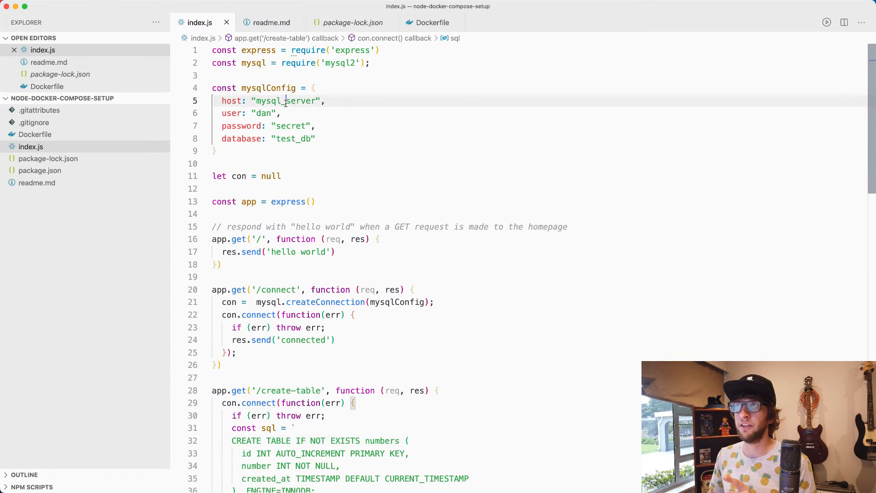
click(271, 22)
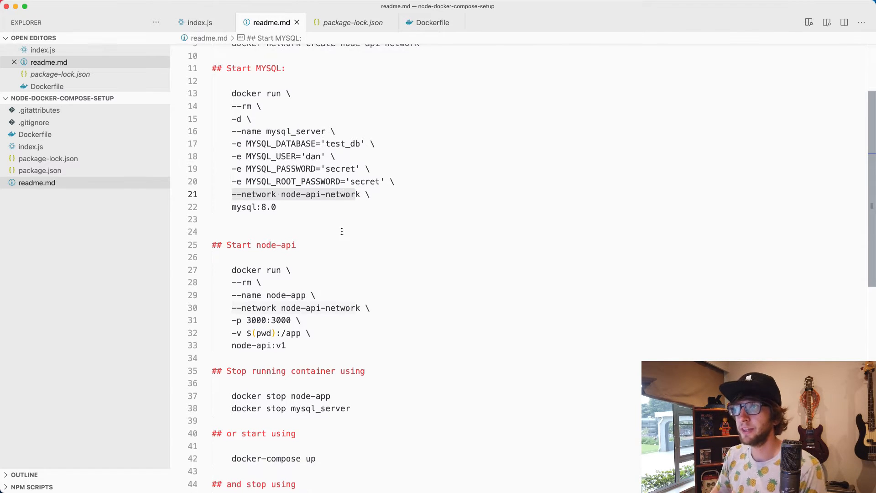
scroll(down, 3)
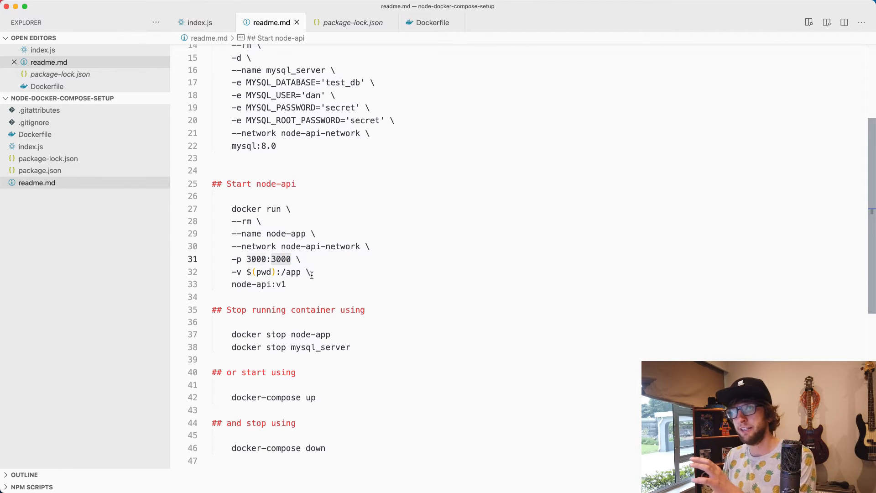
mouse_move(234, 272)
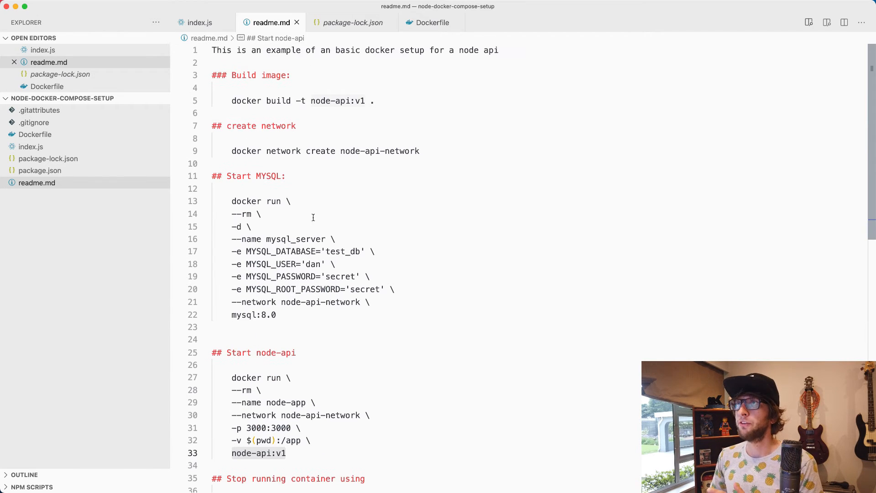
click(302, 101)
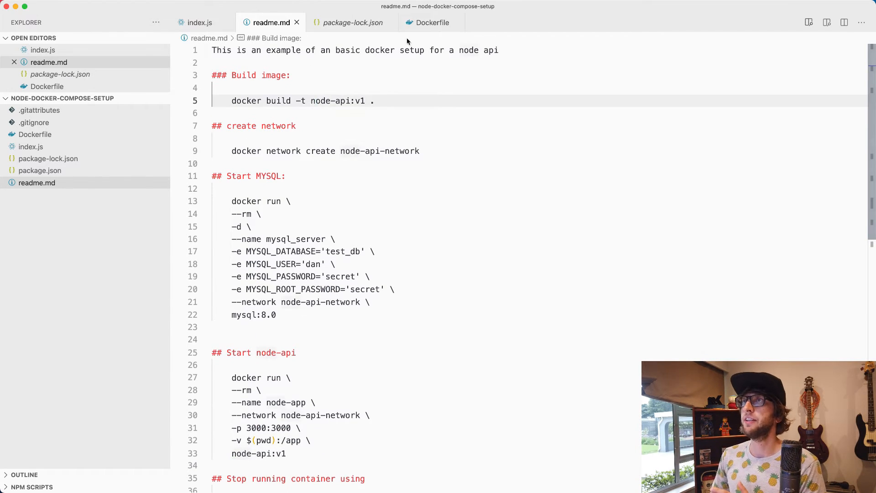
click(431, 22)
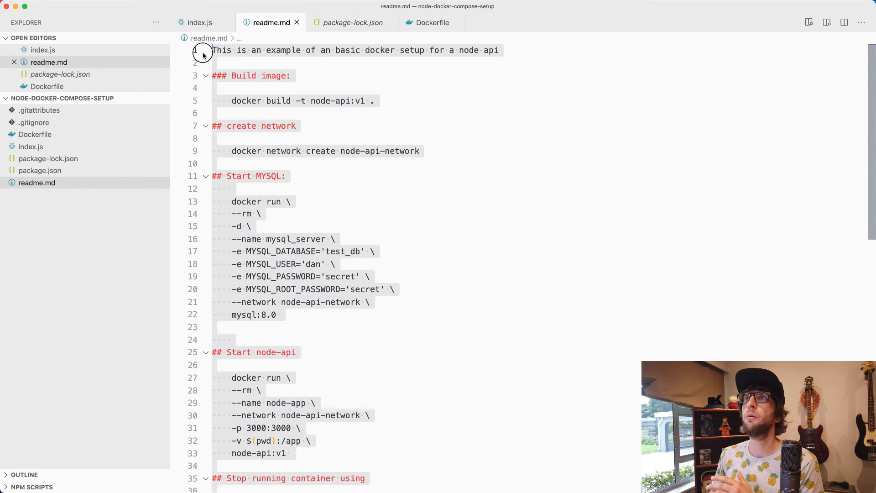
scroll(down, 3)
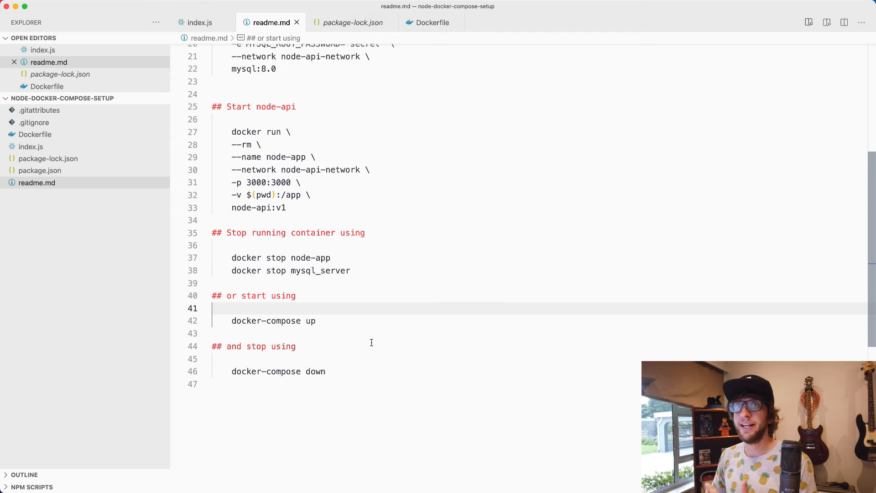
Create a new docker-compose.yml file in the project folder
right_click(56, 282)
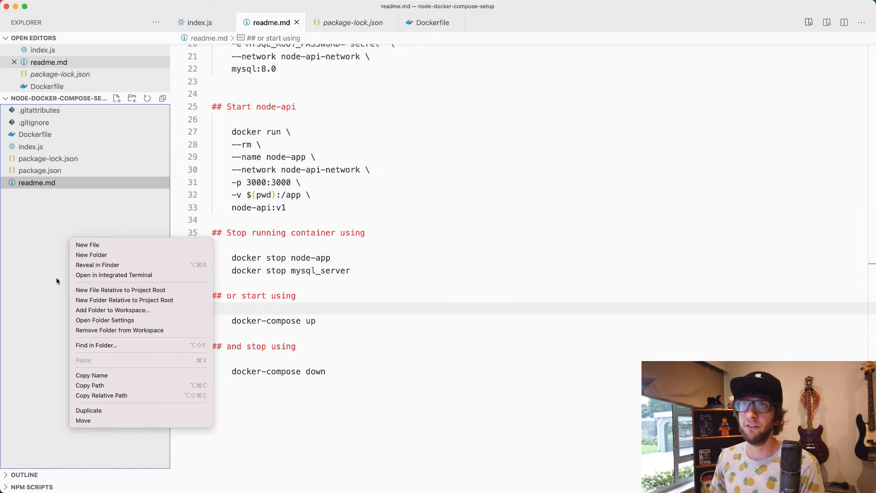
click(88, 245)
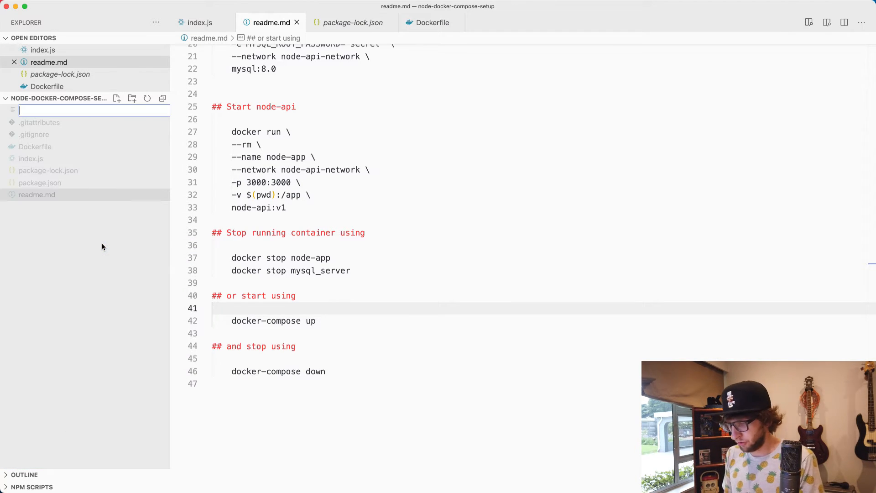
text(docker-compo)
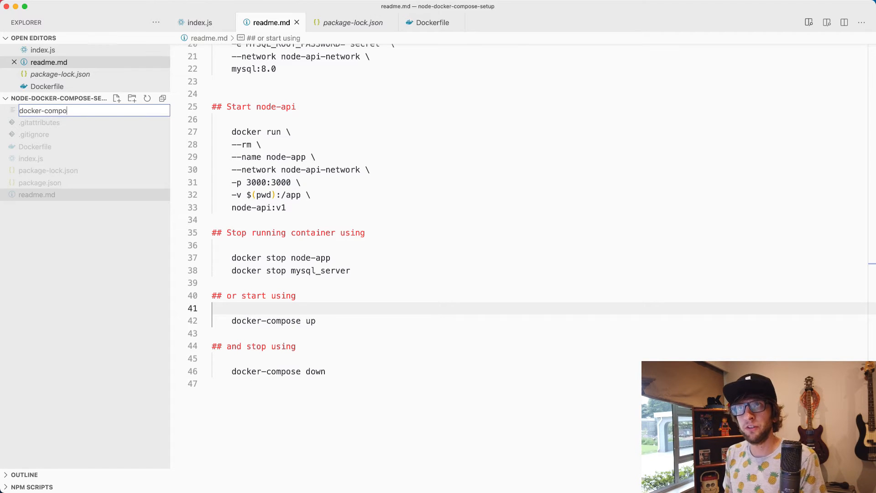
key(Enter)
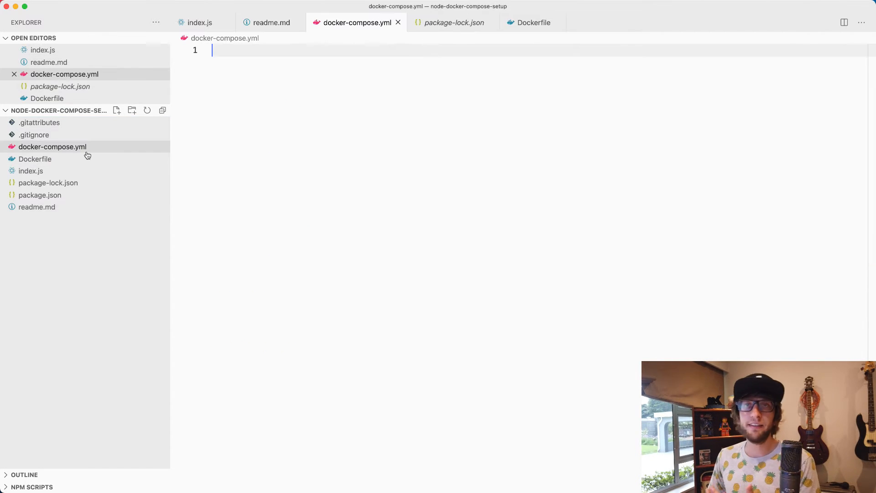
click(34, 134)
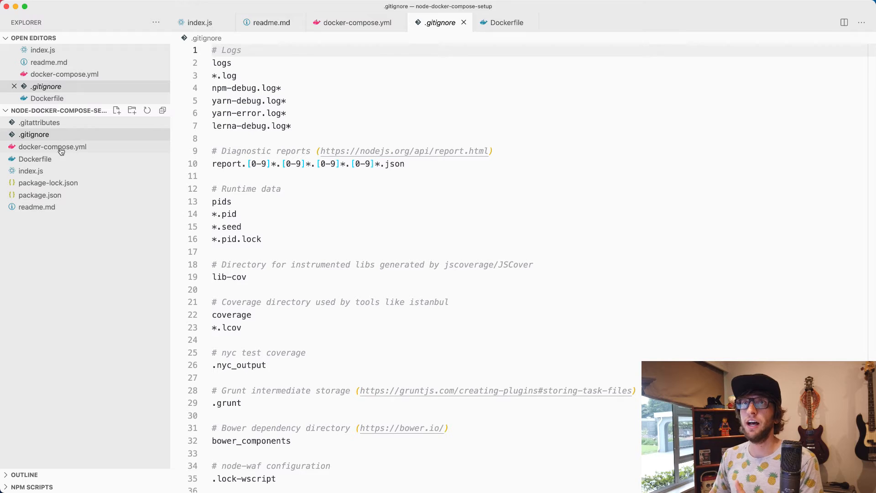
click(52, 147)
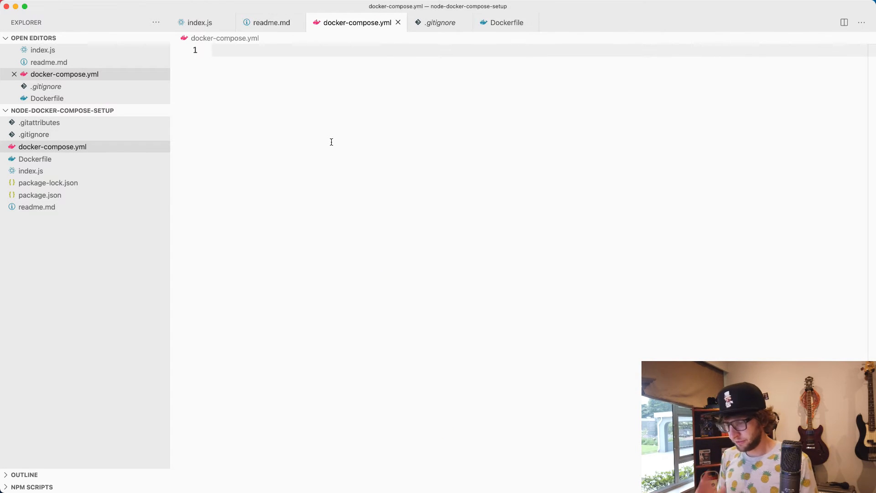
Write version "3.8" and an app service building from the Dockerfile context
text(version:)
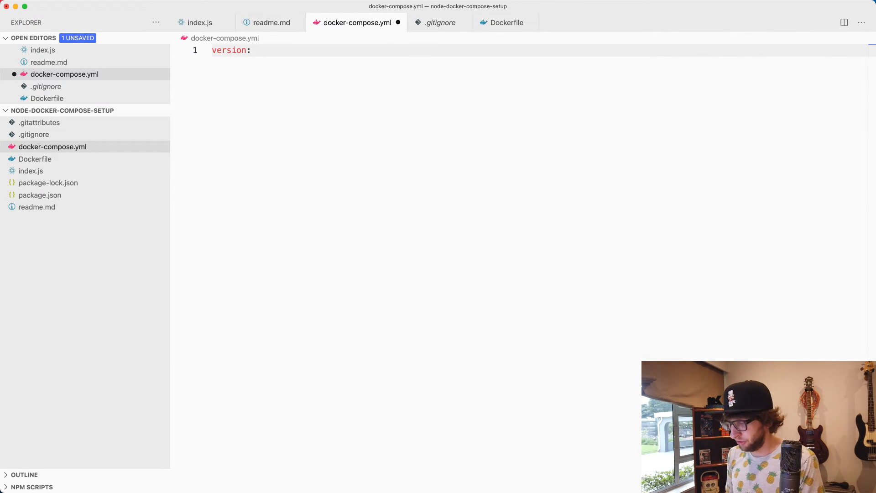
text("3.8")
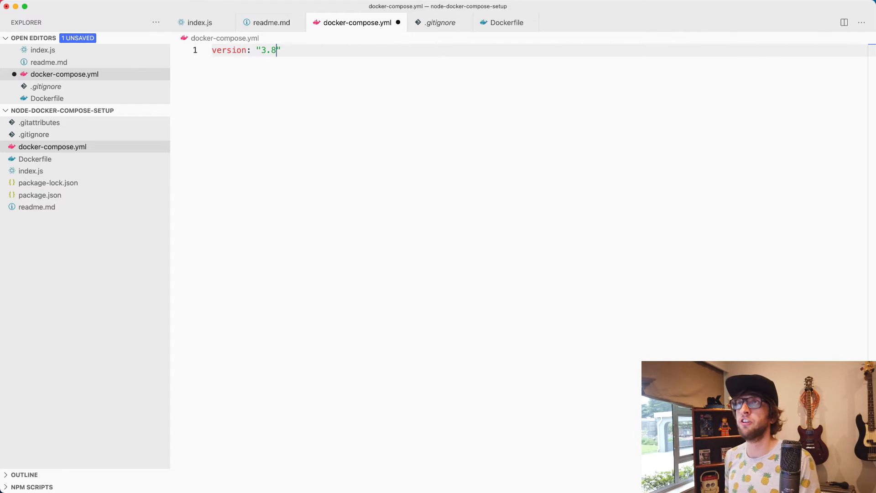
key(Enter)
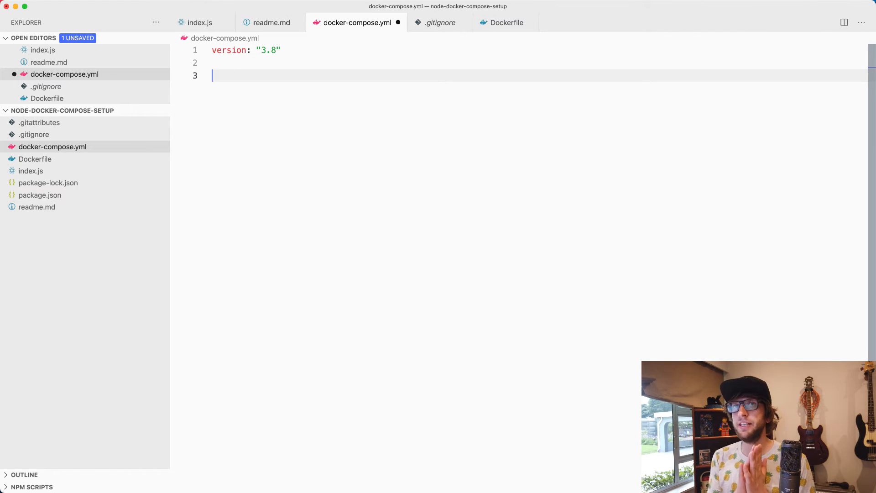
text(services:)
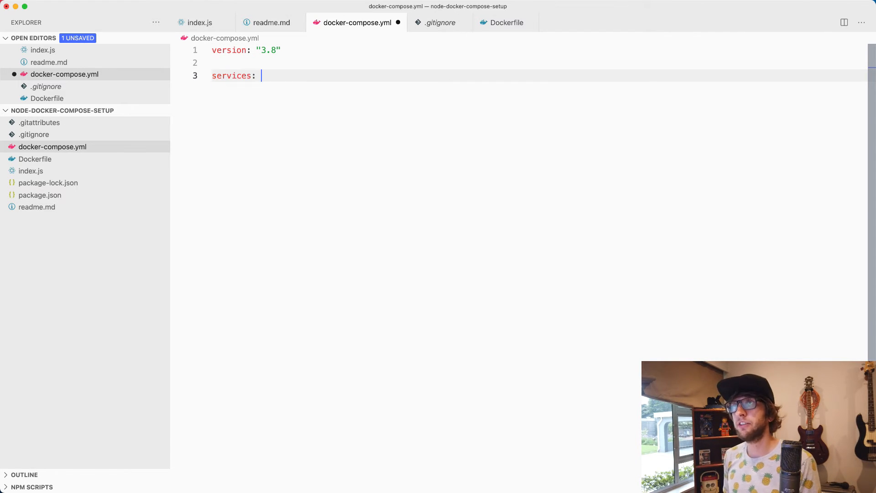
text(app:)
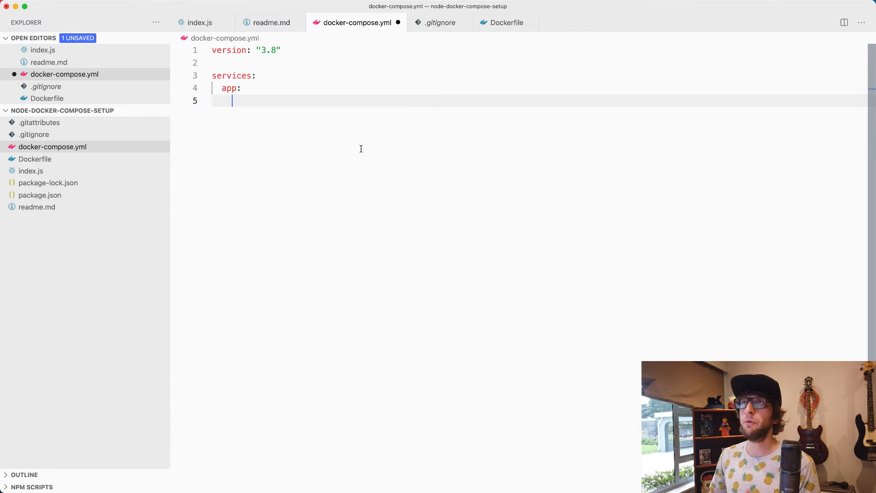
mouse_move(279, 62)
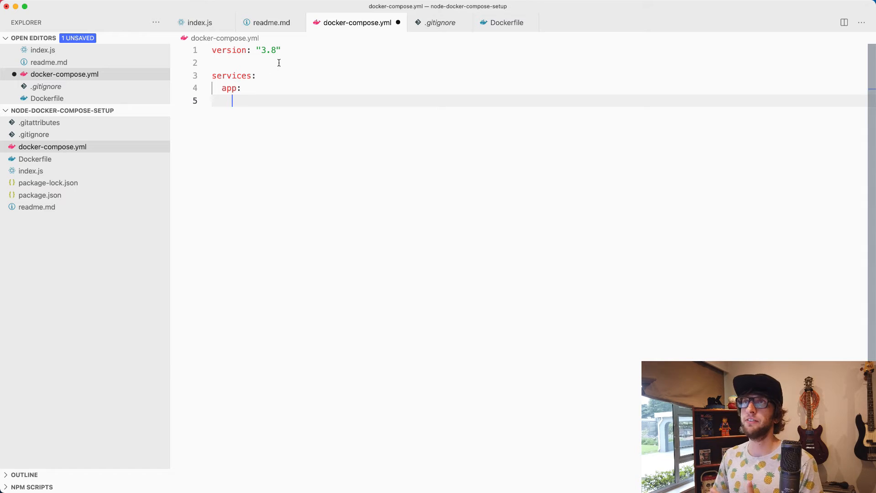
key(Enter)
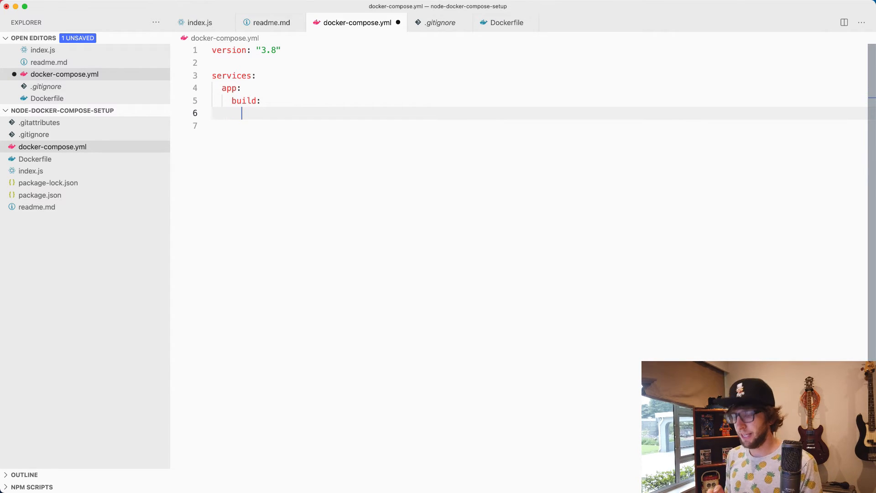
text(context:)
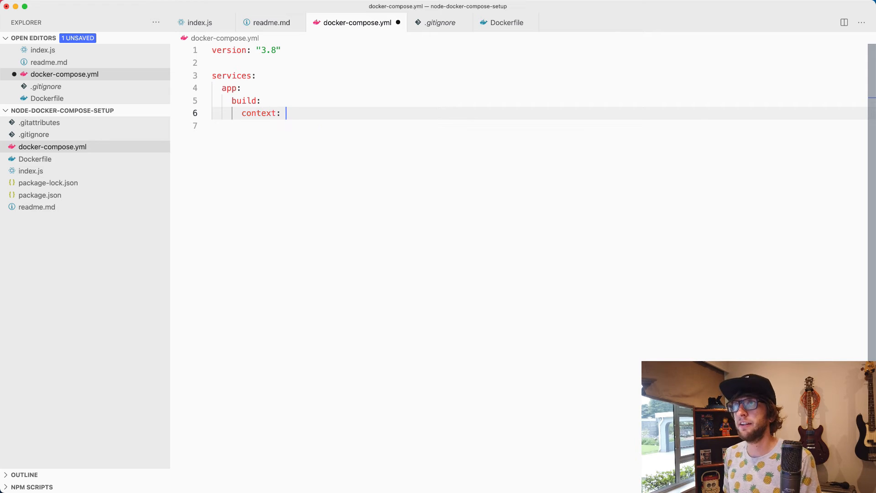
text(dockerfile:)
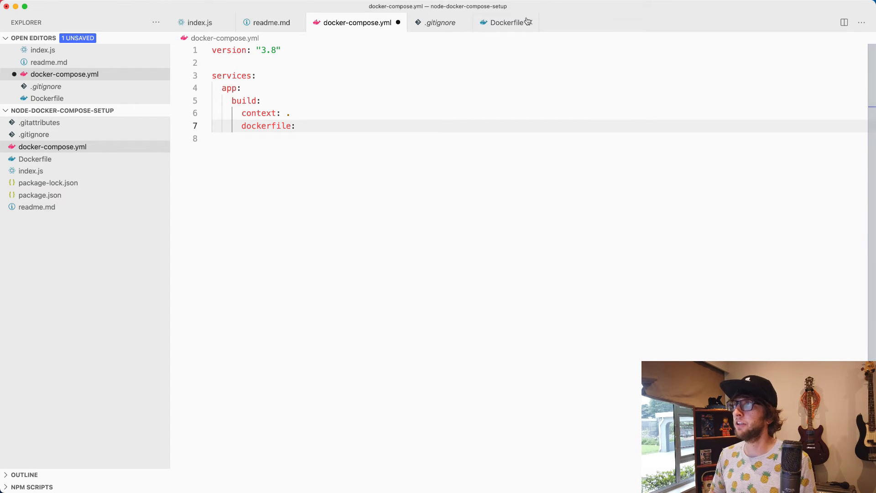
text(Dockerfile)
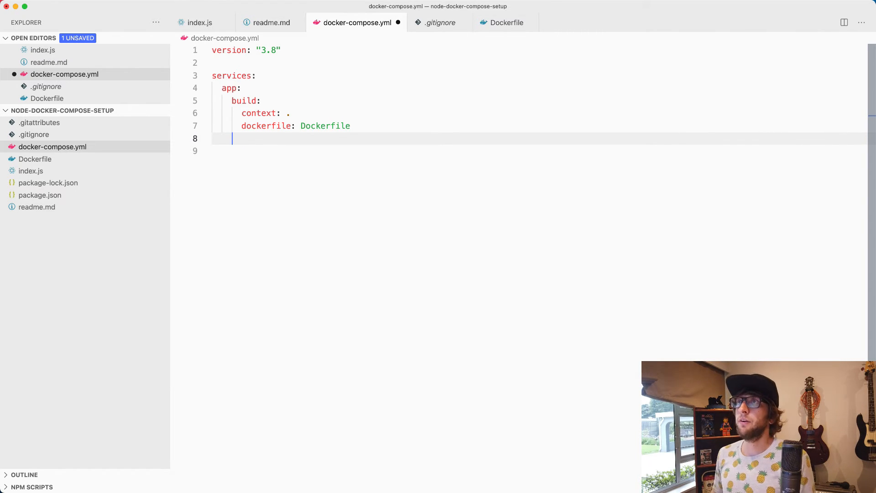
click(271, 23)
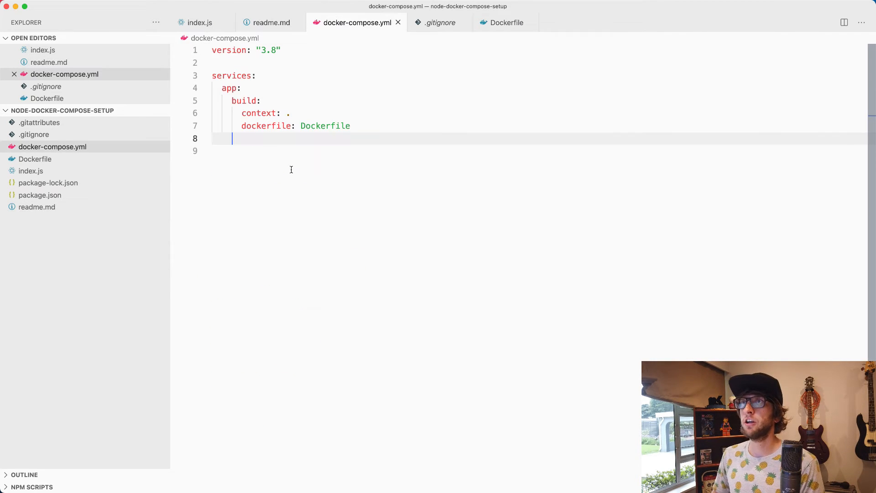
Add the 3000:3000 port mapping to the app service, checking the readme's run command
text(por)
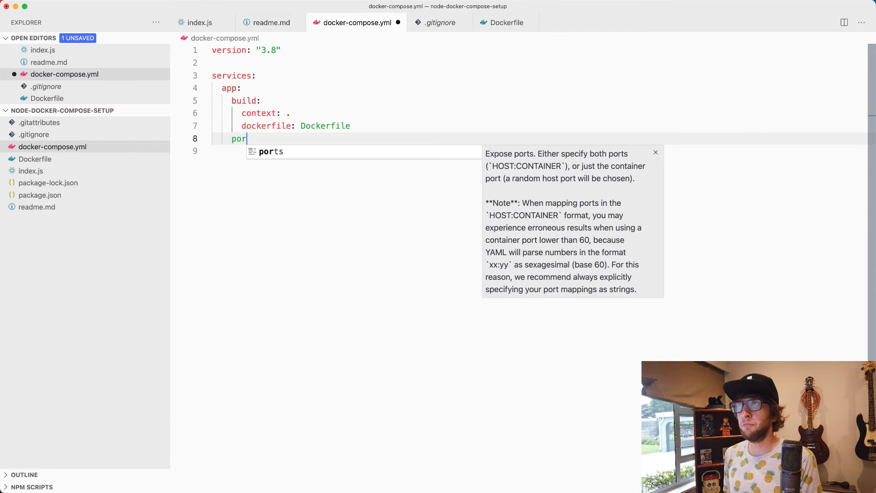
key(Enter)
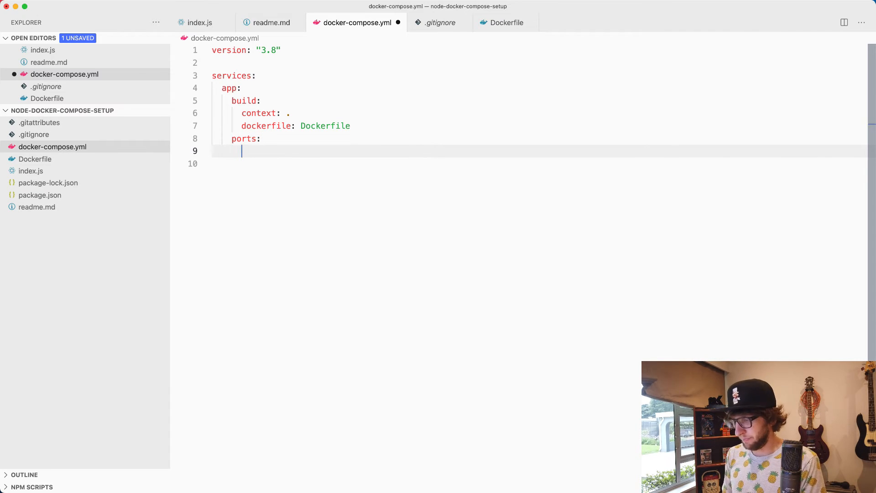
text(- 3000:)
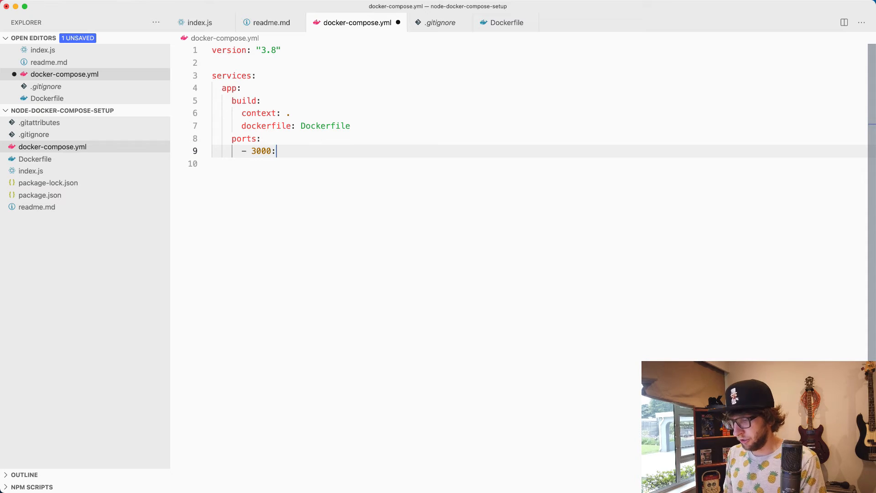
text(3000)
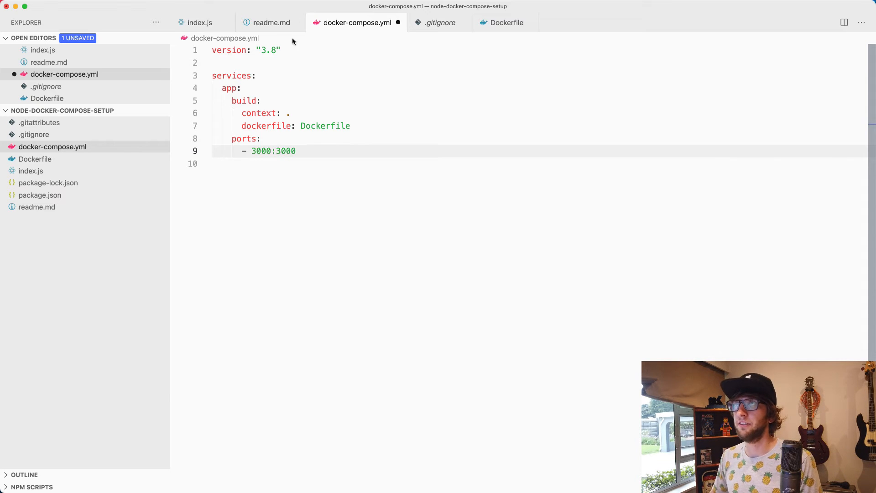
click(271, 22)
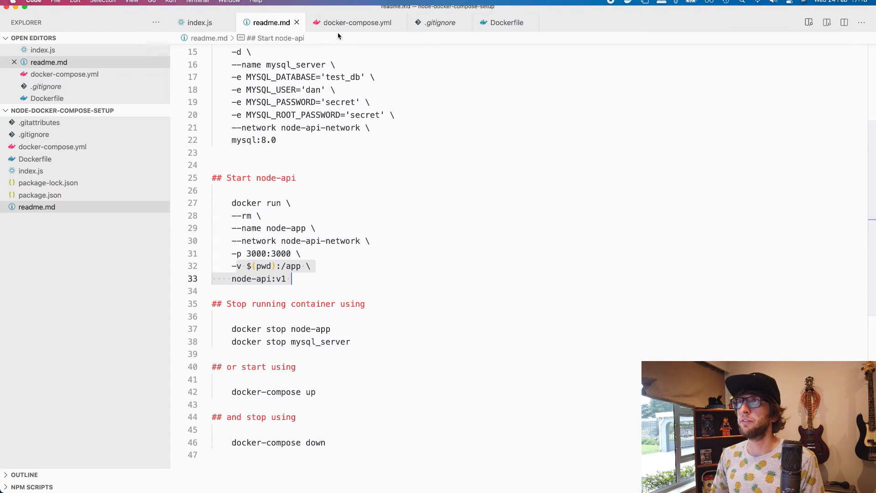
click(356, 23)
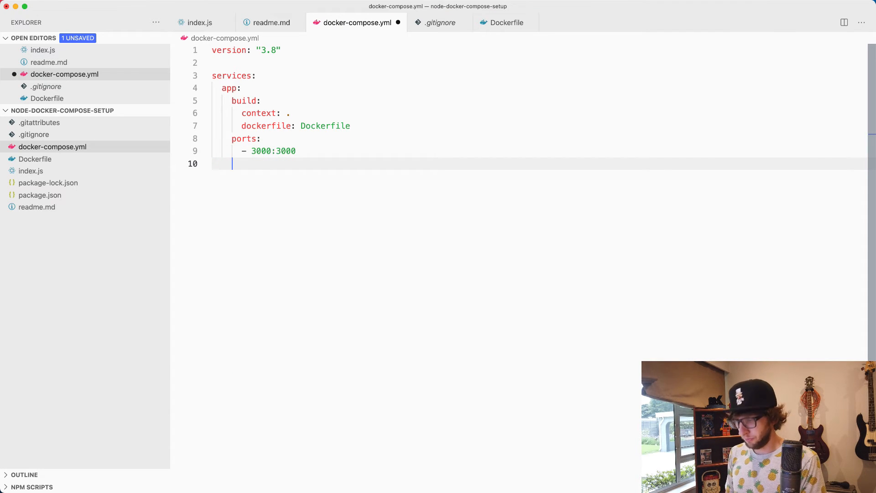
Add the ./app and node_modules volumes, comparing against the Dockerfile and readme
text(volumes:)
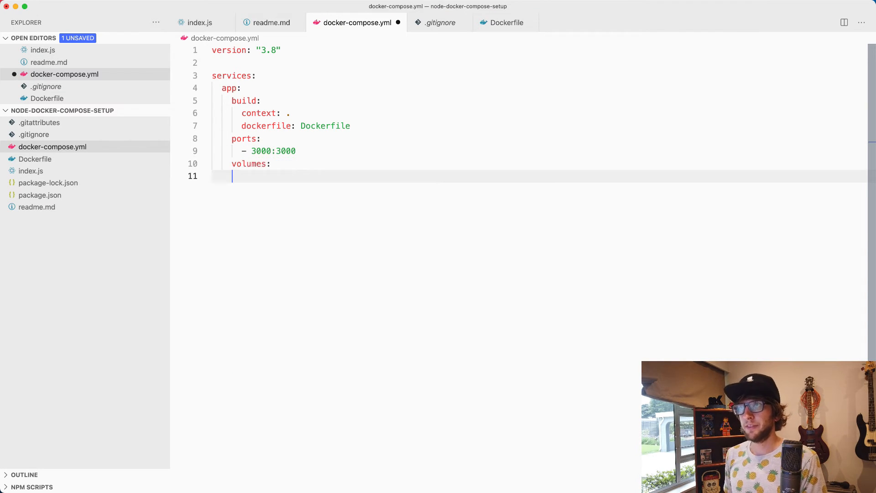
text(- .)
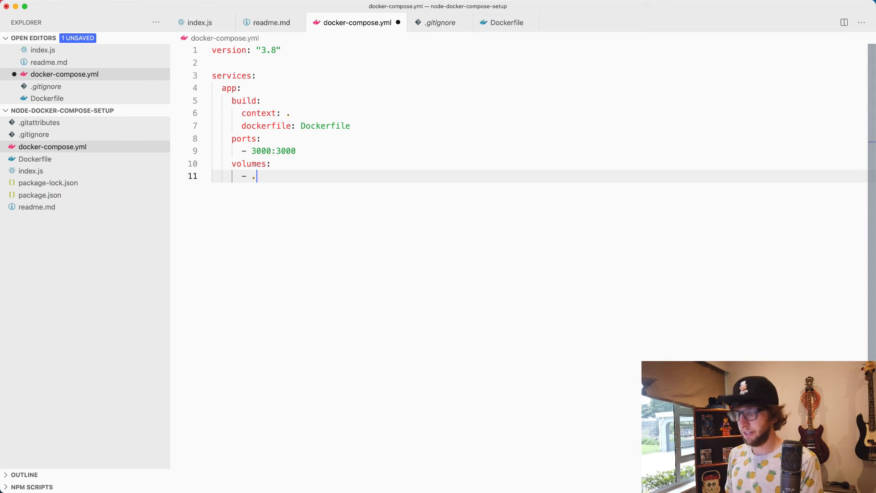
text(/app)
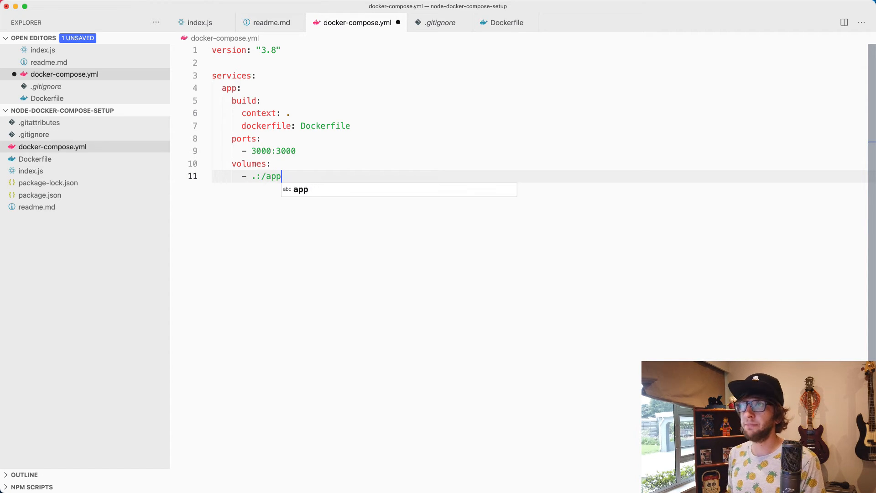
click(505, 22)
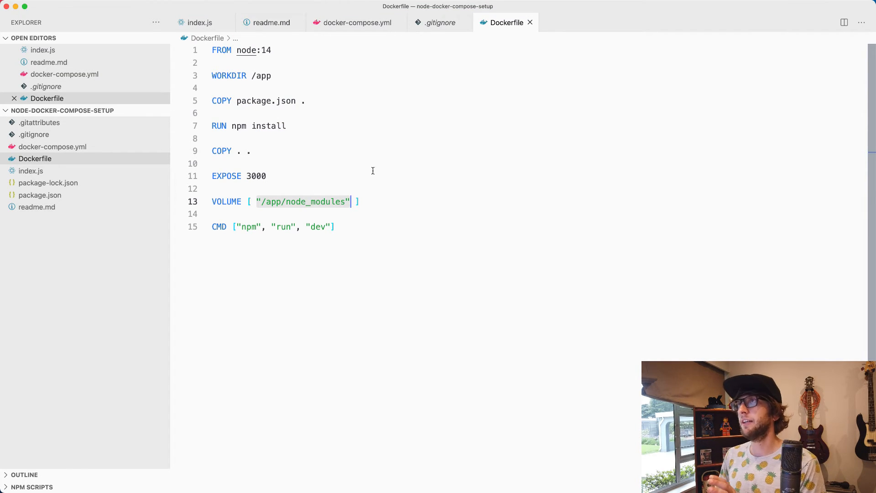
click(356, 22)
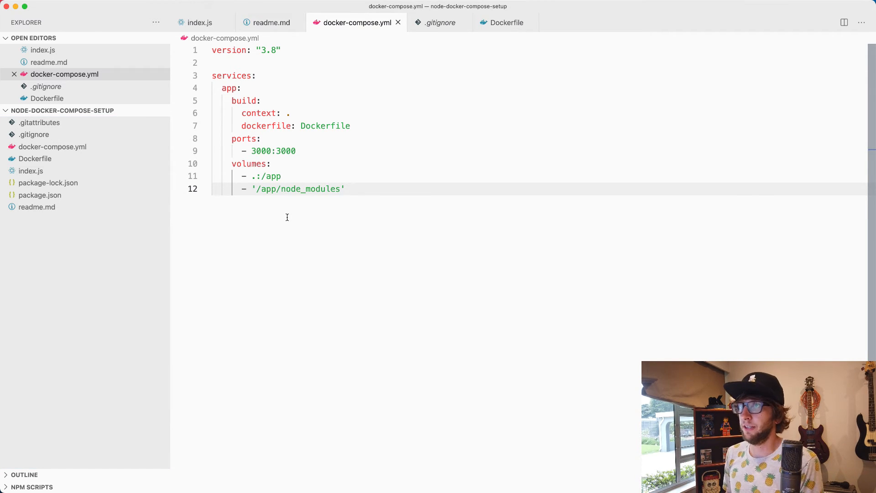
click(271, 23)
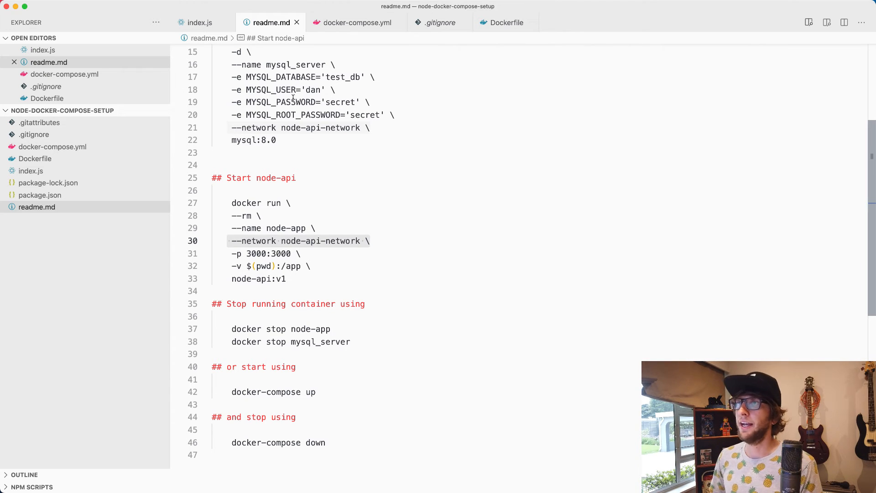
click(355, 23)
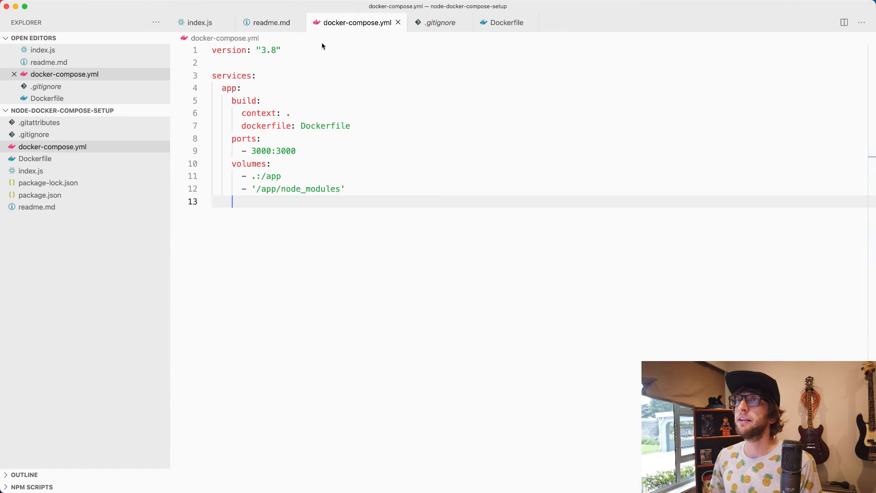
Add a second service named mysql_server below the app service
double_click(229, 87)
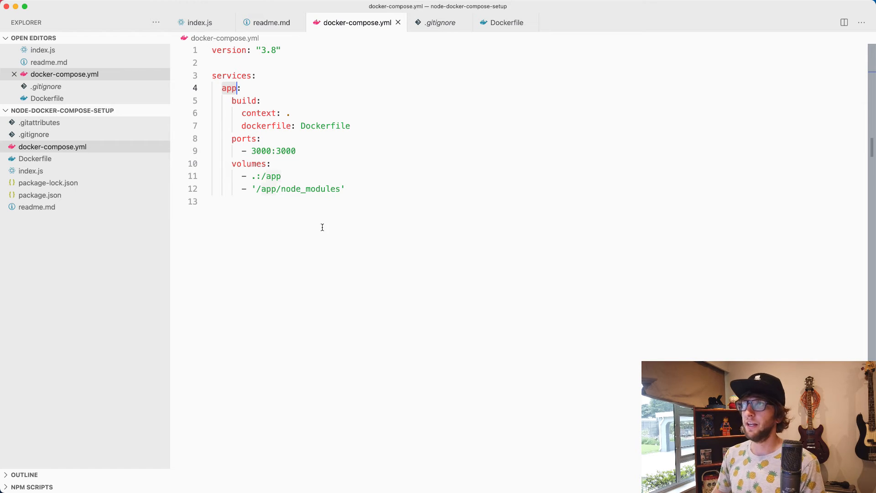
key(enter)
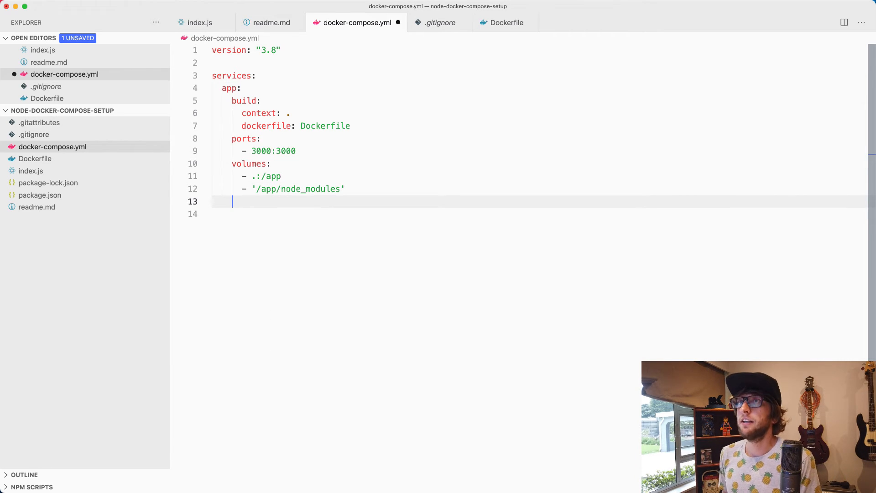
key(enter)
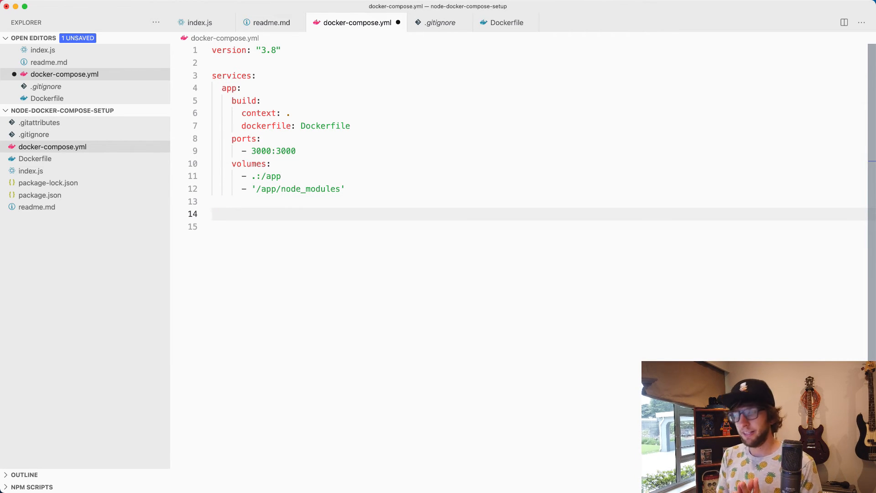
text(mysql)
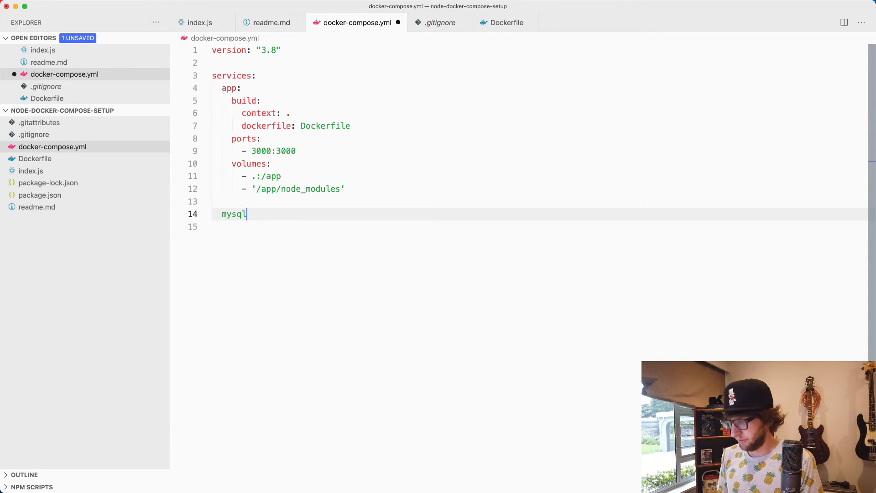
text(_server)
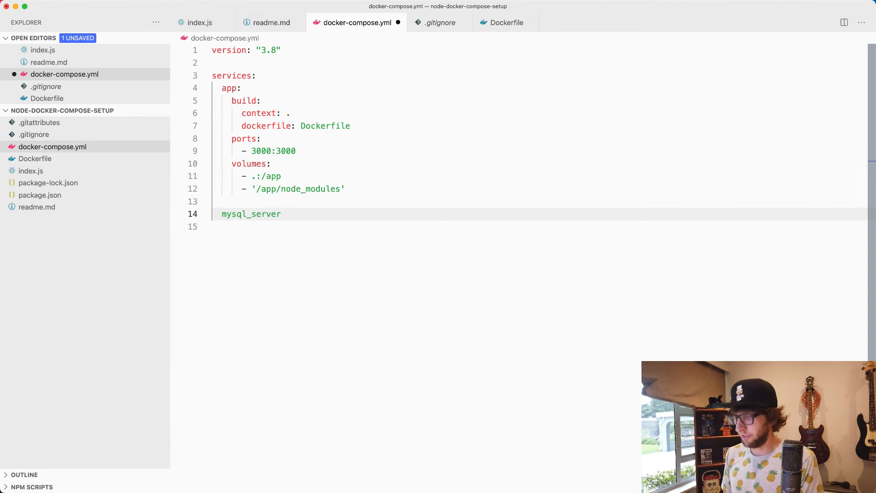
text(:)
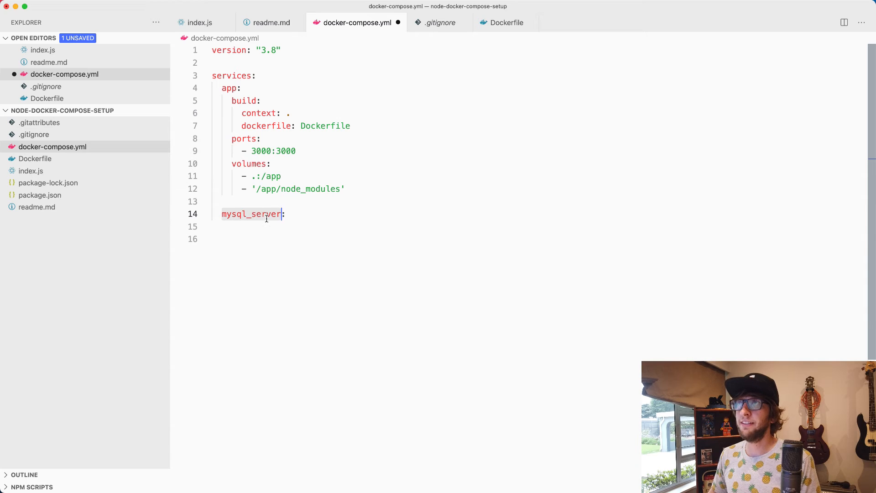
click(200, 23)
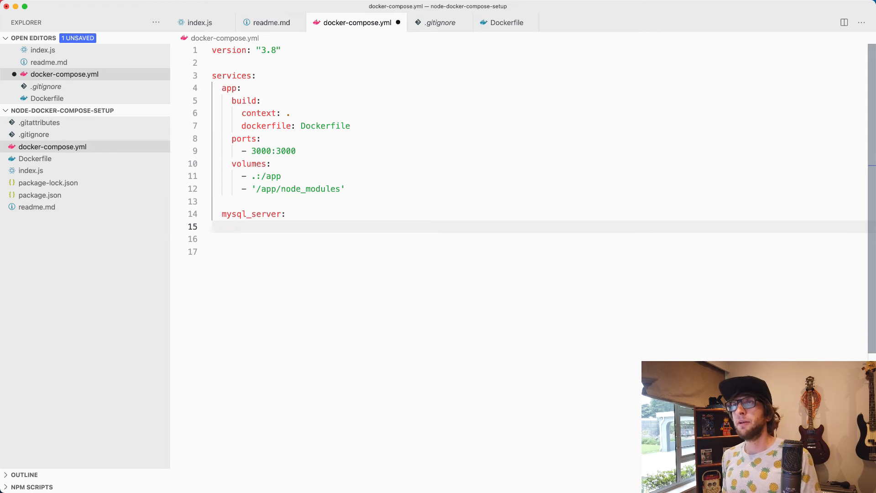
Give mysql_server the mysql:8.0 image and environment variables, starting with MYSQL_DATABASE='test_db'
text(image:)
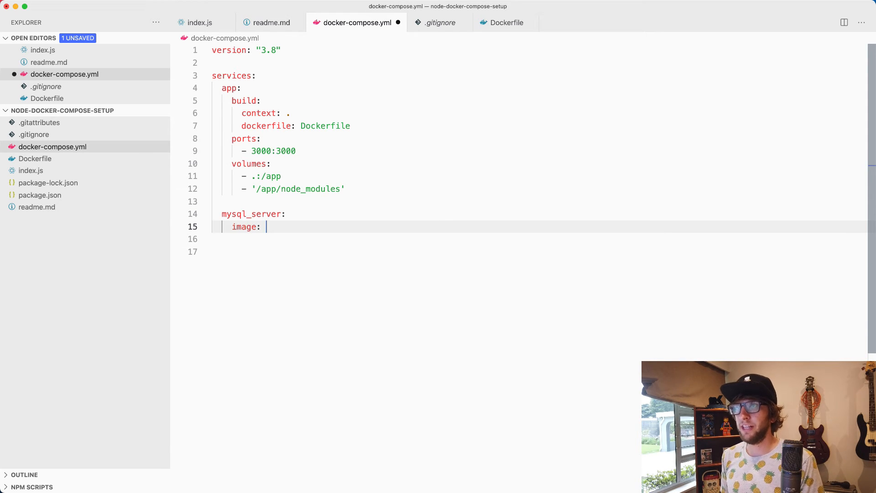
click(270, 22)
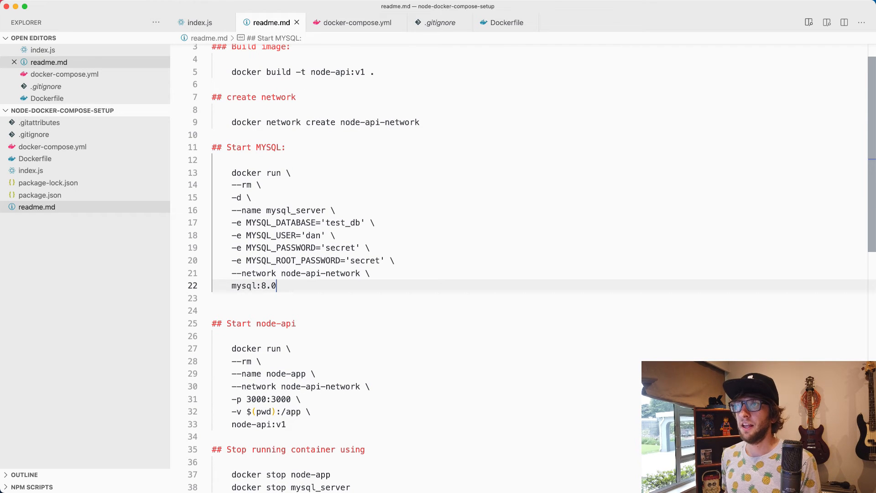
click(356, 23)
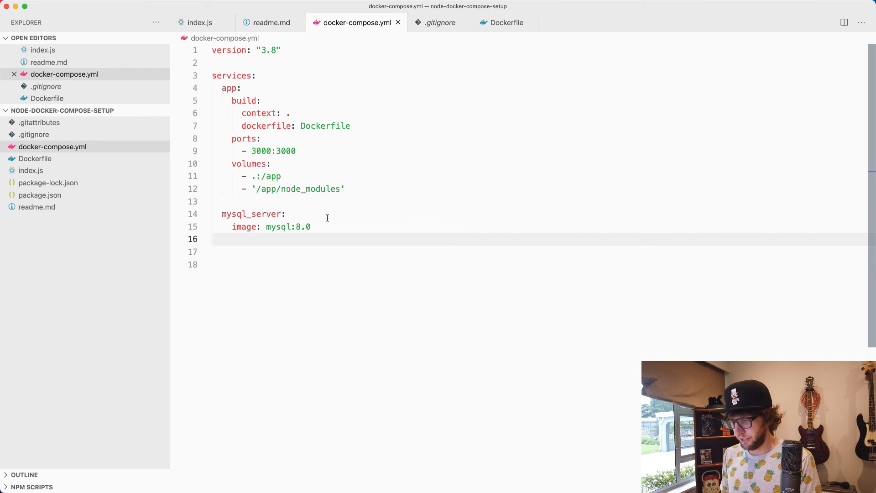
text(environment:)
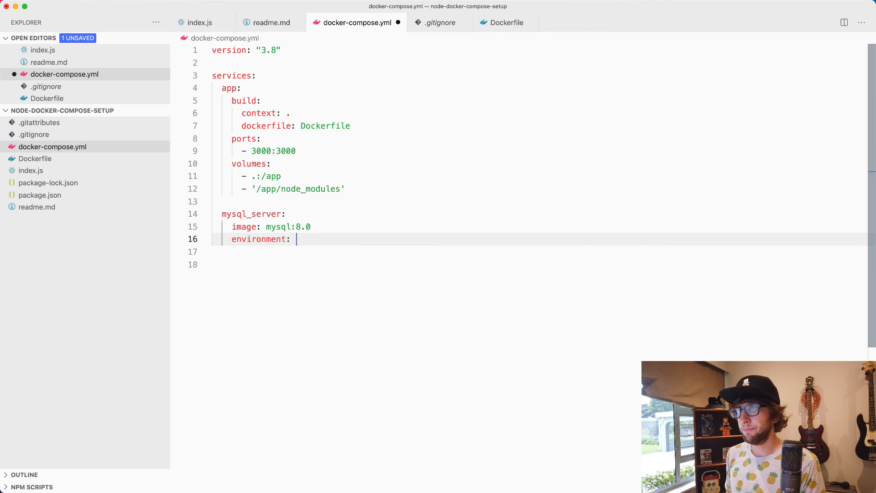
text(-e MYSQL_DATABASE='test_db' \)
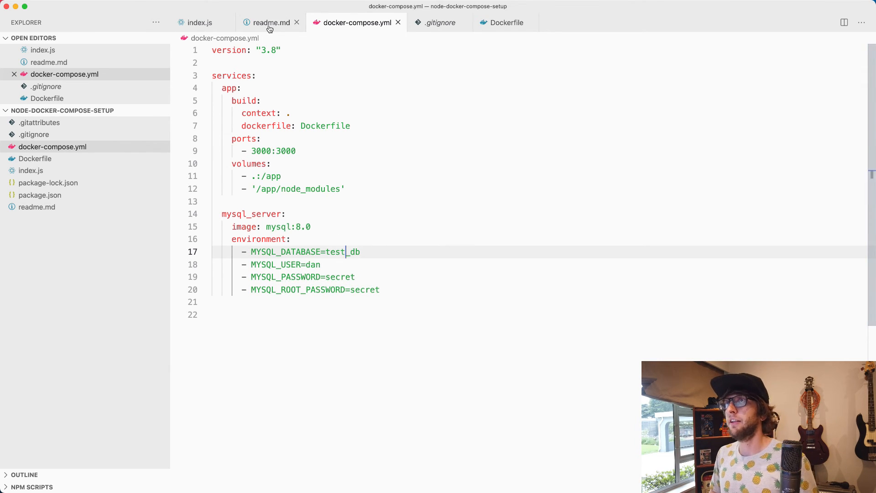
Add depends_on: mysql_server to the app service, then reopen the readme's compose commands
click(271, 22)
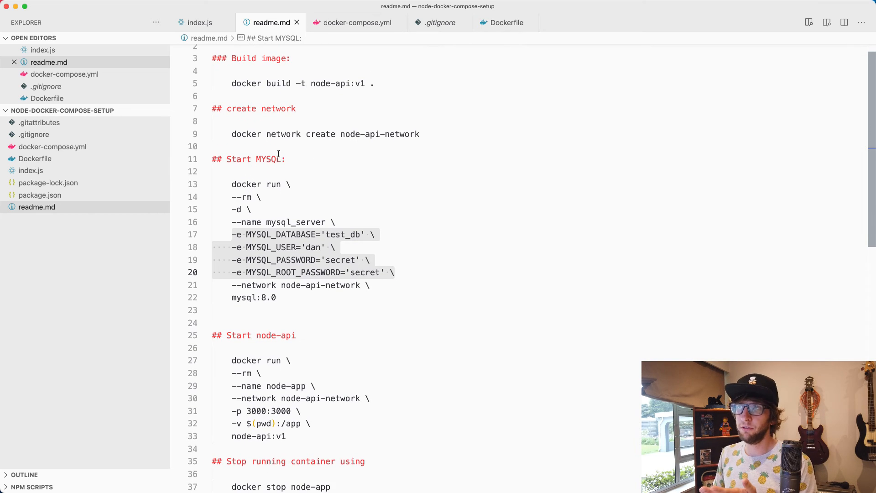
scroll(down, 3)
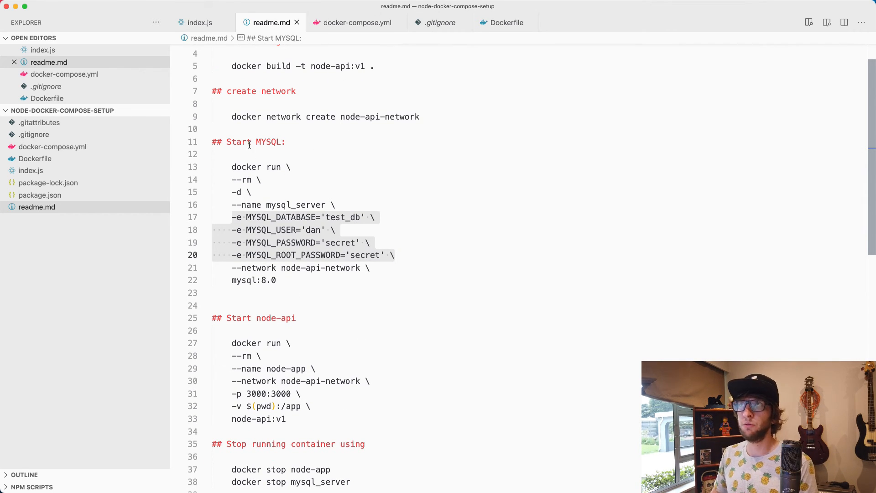
click(356, 22)
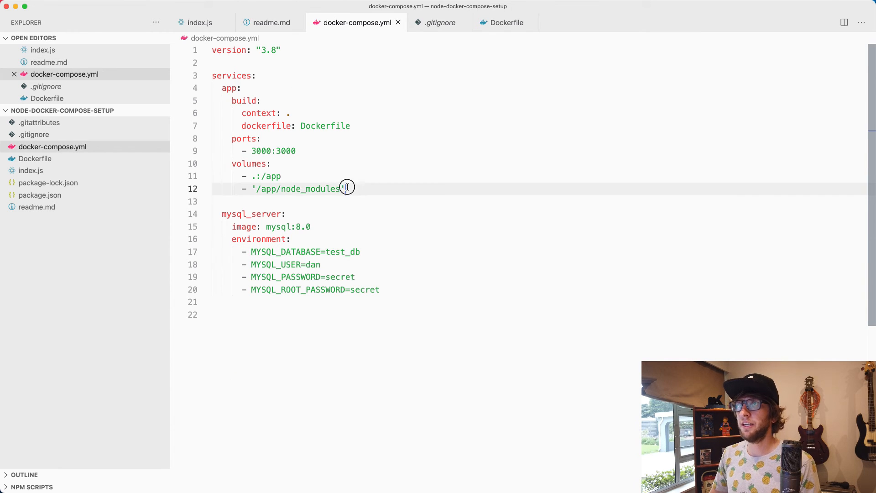
text(depends_on:)
text(- mysql_server)
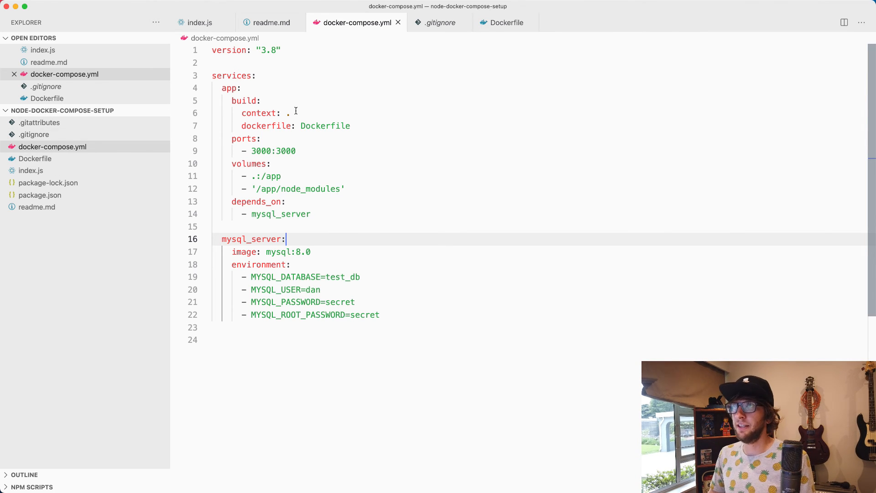
mouse_move(386, 298)
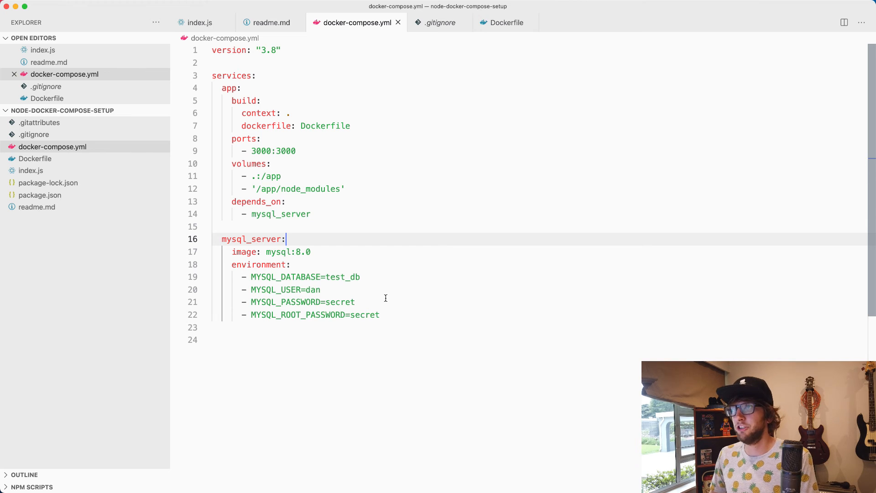
click(270, 22)
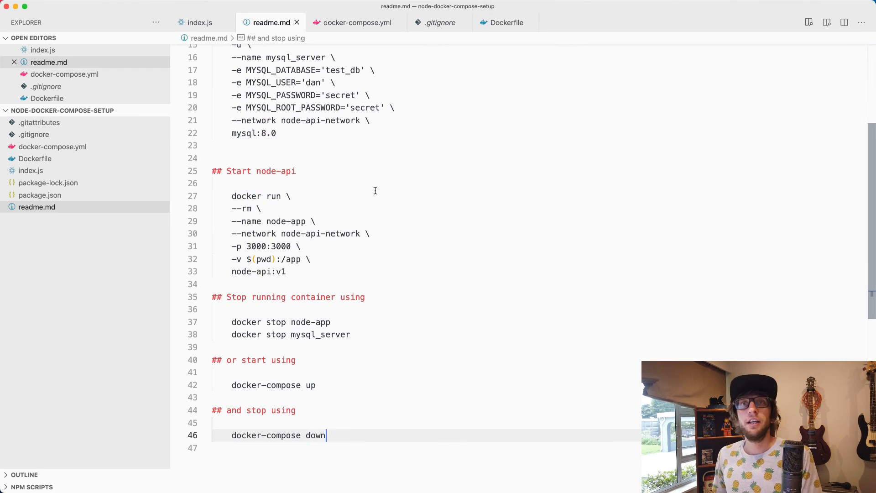
Run docker-compose up to start app and mysql_server together
scroll(down, 3)
text(docker-compose up)
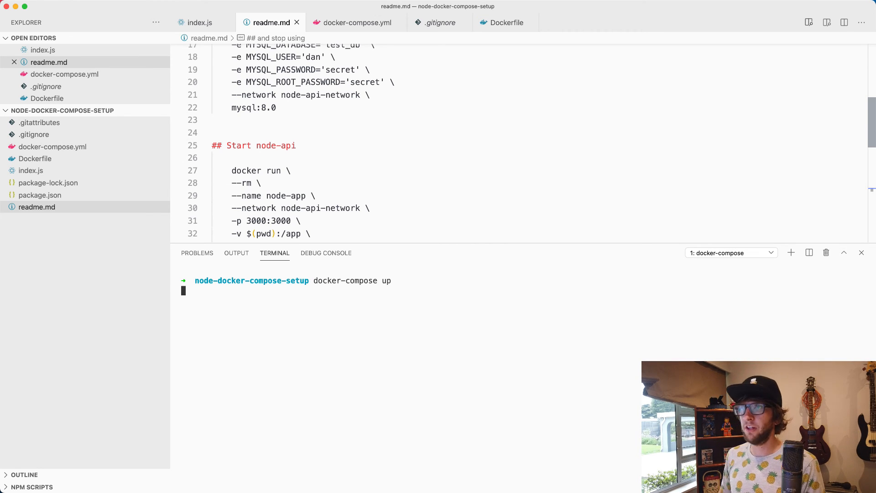
key(enter)
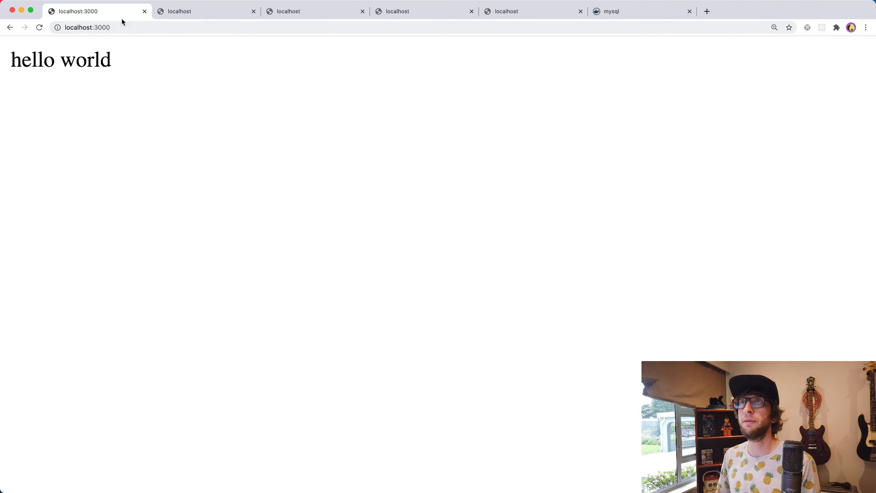
Check the /connect, /create-table and /insert pages on localhost:3000
click(204, 11)
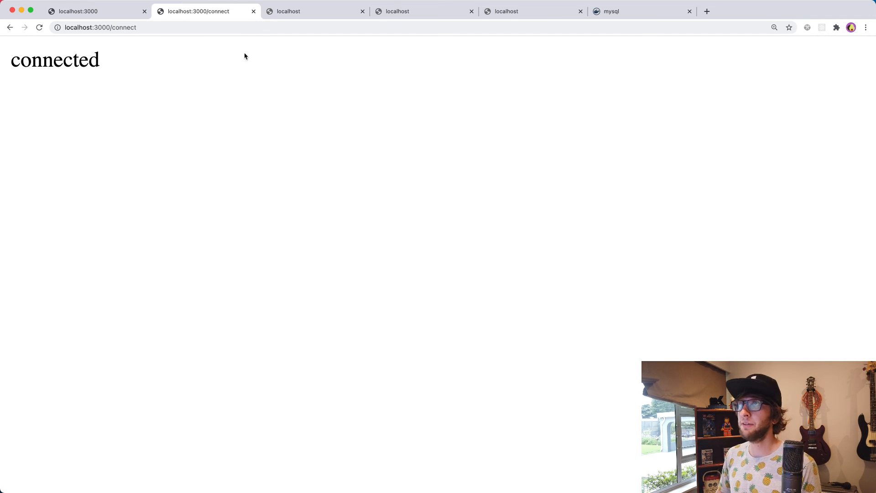
click(313, 11)
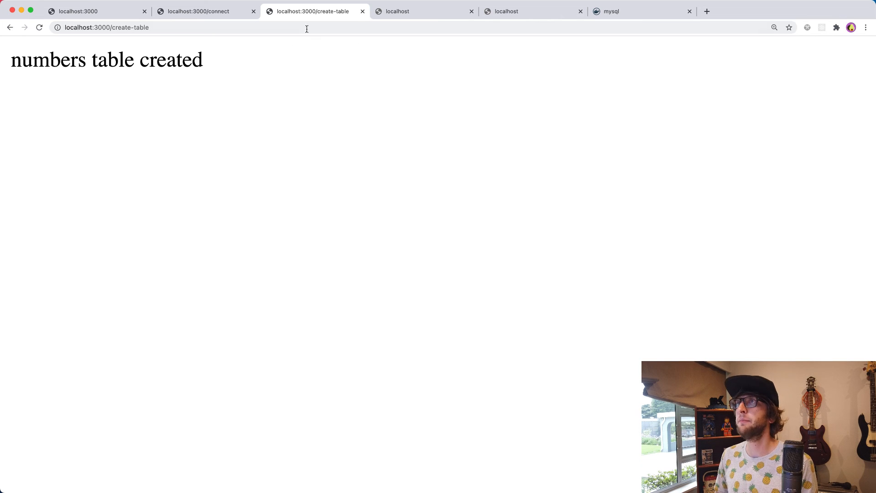
click(423, 11)
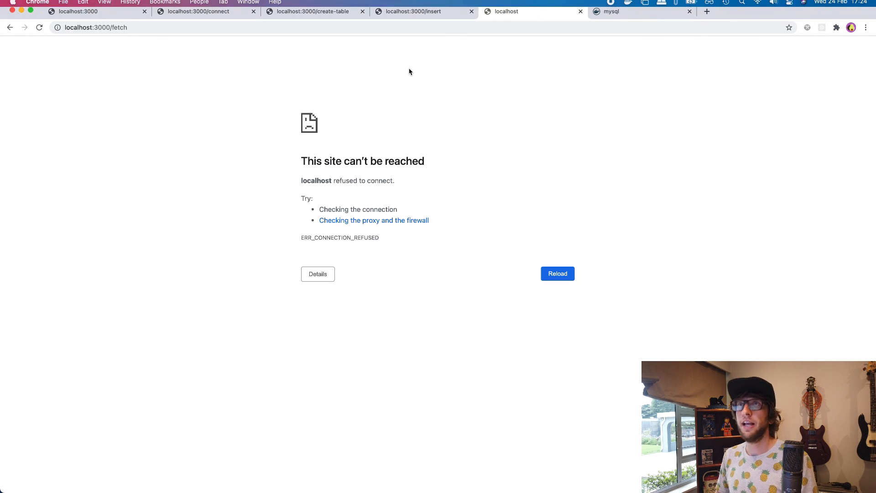
click(556, 273)
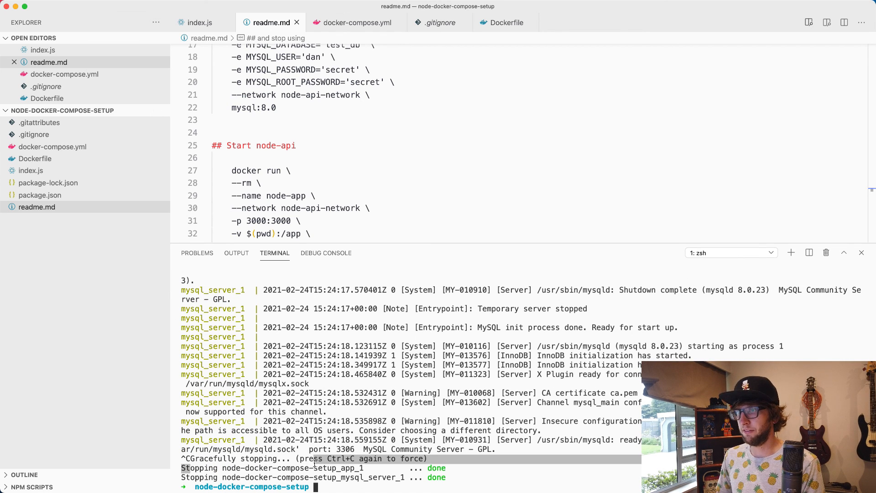
Run docker-compose down to remove both containers and the default network
click(104, 5)
text(docker-compose)
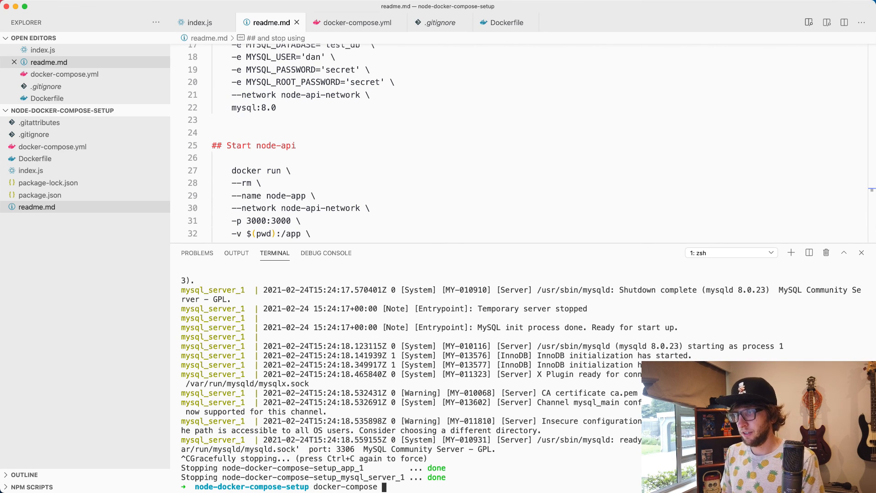
key(Return)
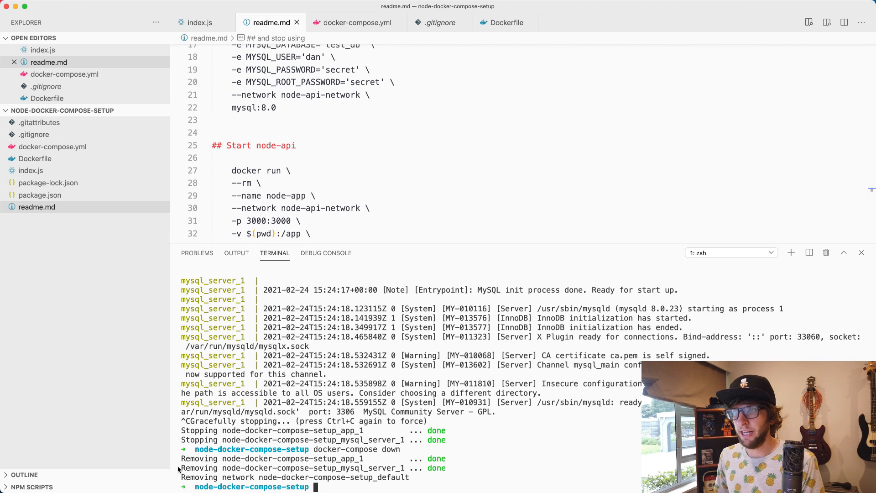